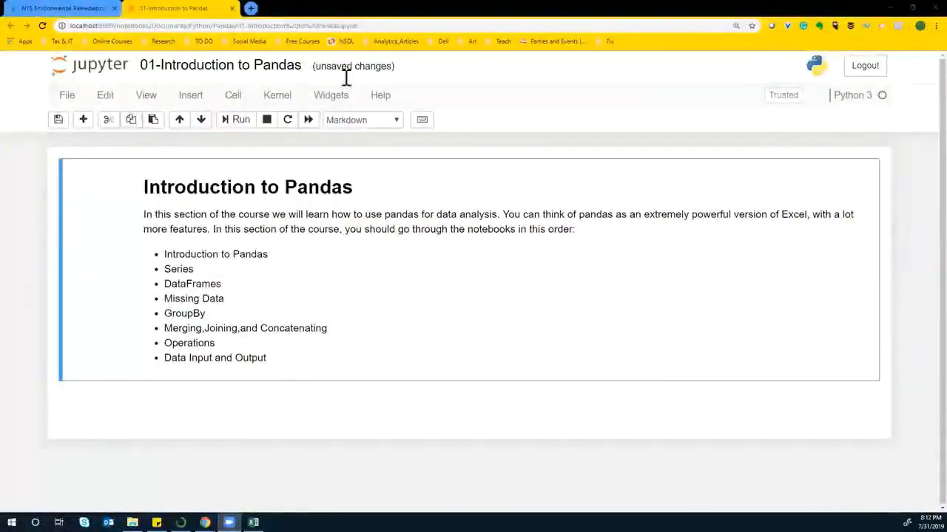
pyautogui.moveTo(266, 174)
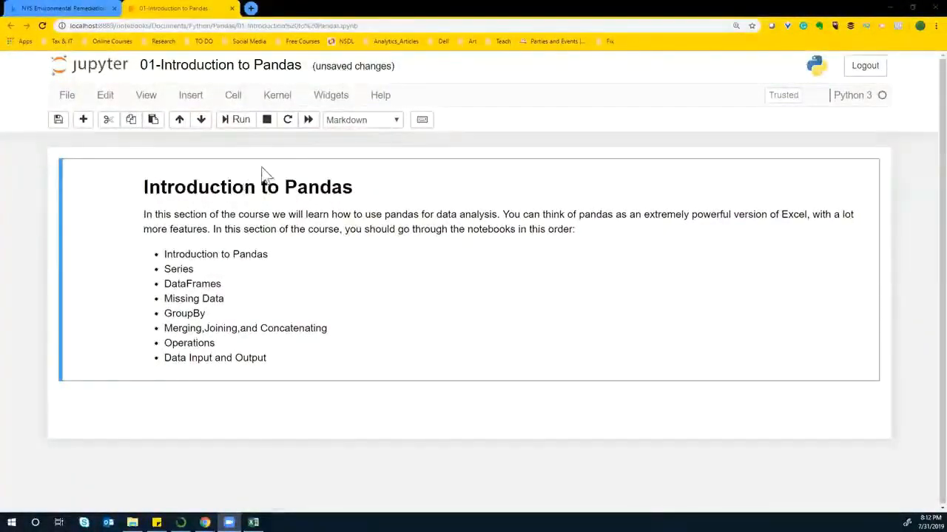
pyautogui.moveTo(326, 214)
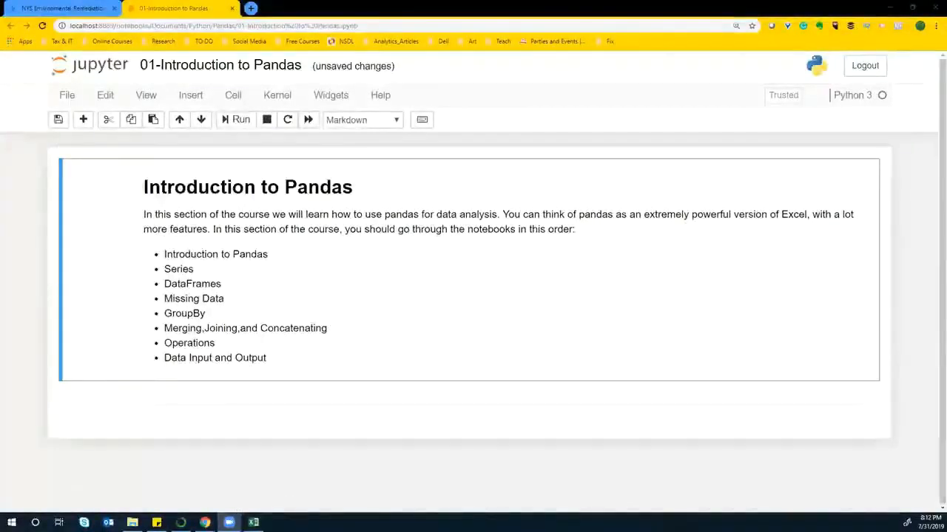
# Step: Pick out the word 'Series' in the list
pyautogui.click(253, 523)
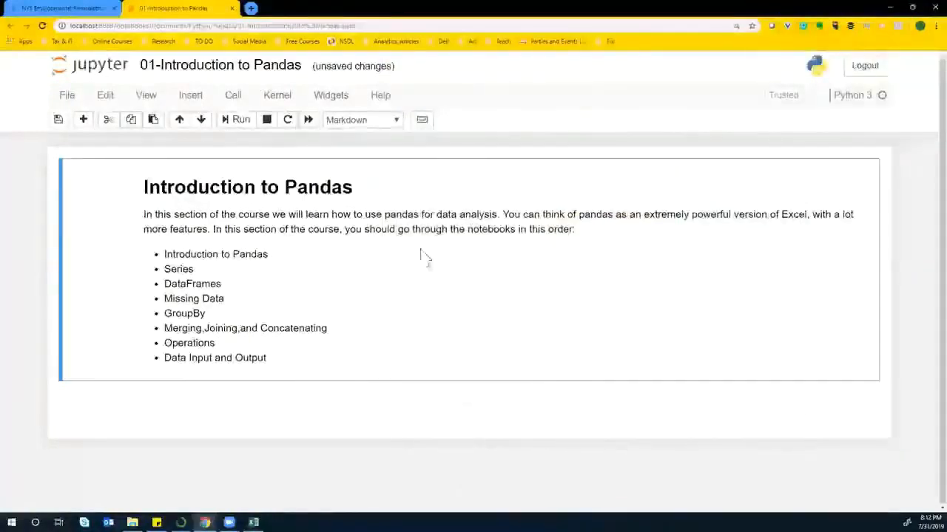
pyautogui.moveTo(348, 207)
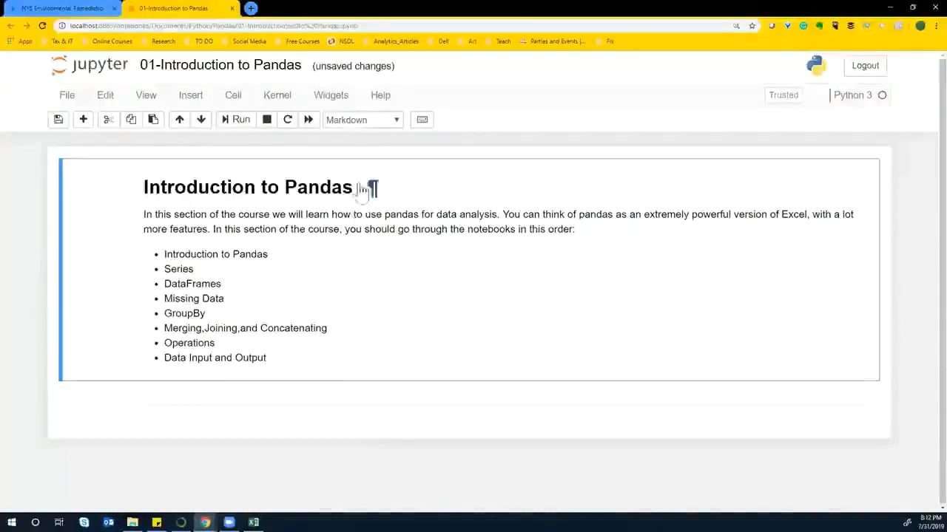
pyautogui.click(253, 523)
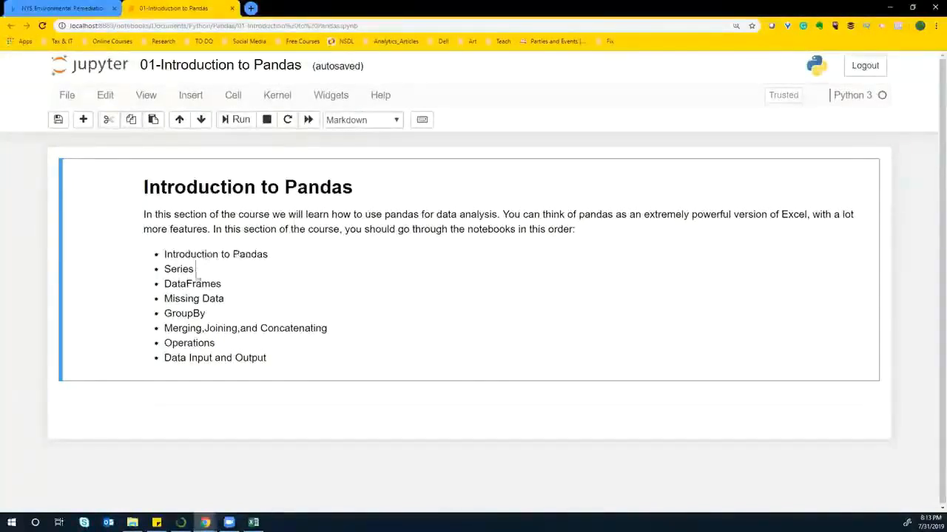
pyautogui.doubleClick(178, 268)
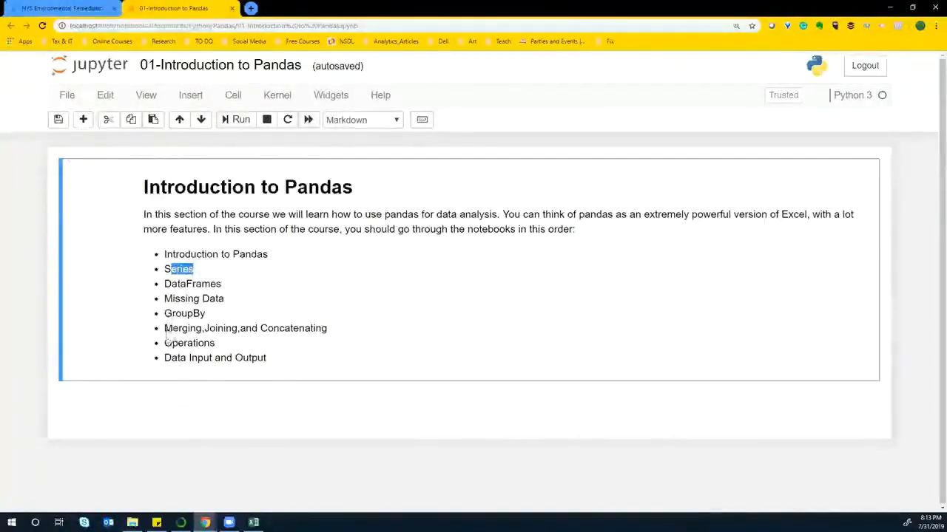
pyautogui.click(178, 268)
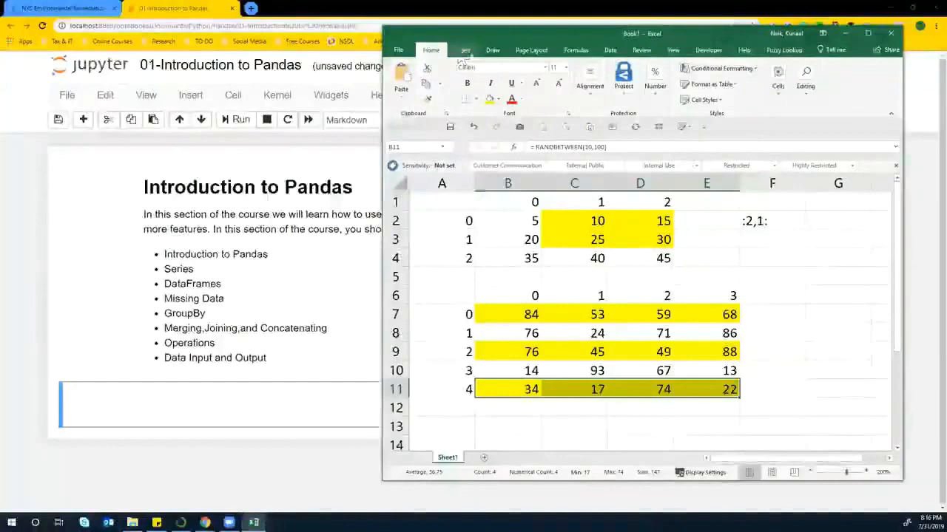
# Step: Browse Excel's Statistical functions under Formulas > More Functions
pyautogui.click(575, 49)
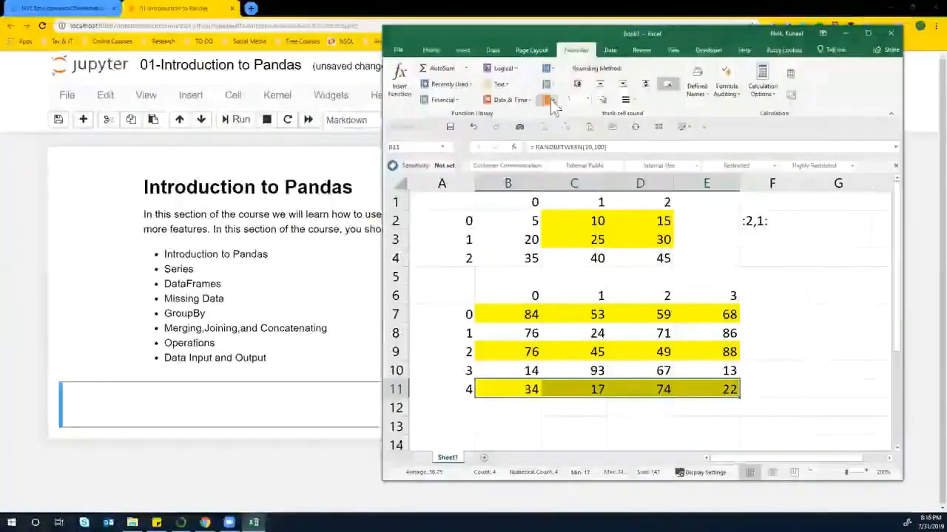
pyautogui.click(551, 83)
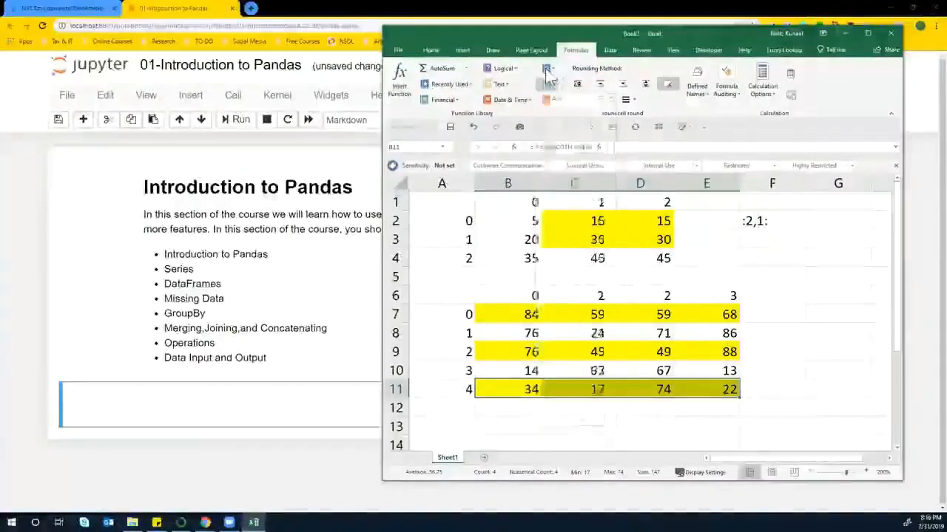
pyautogui.click(548, 68)
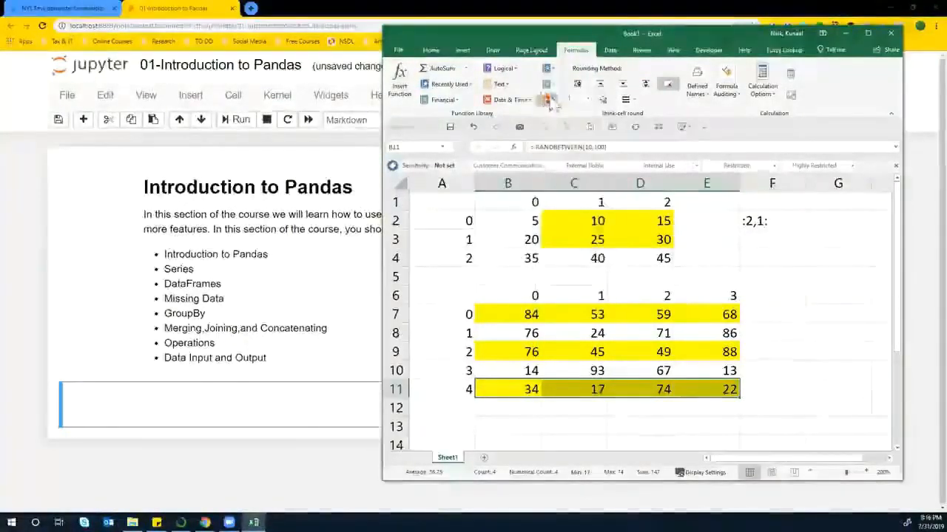
pyautogui.click(548, 100)
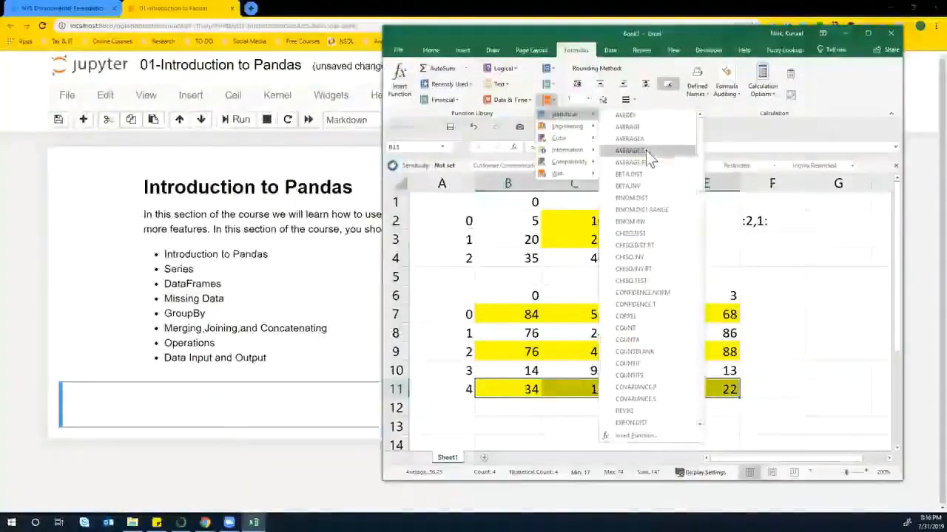
pyautogui.moveTo(650, 362)
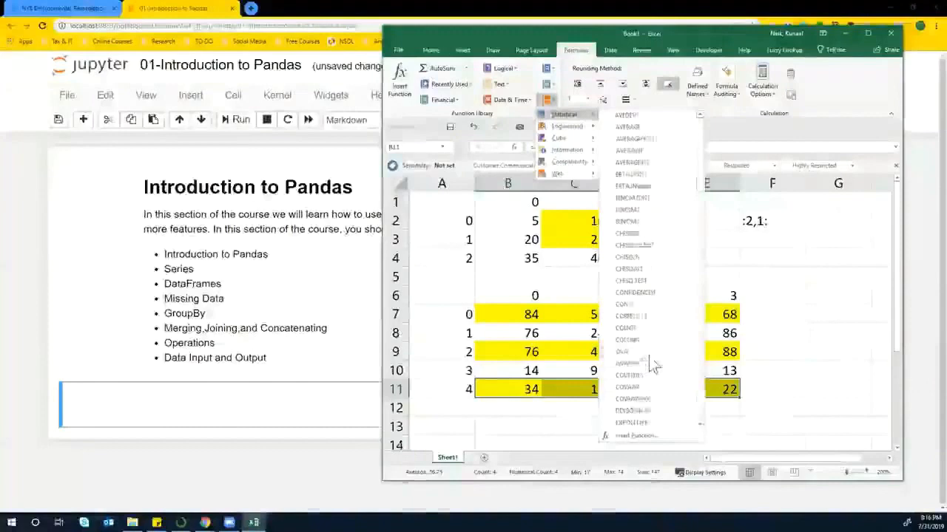
pyautogui.scroll(-3)
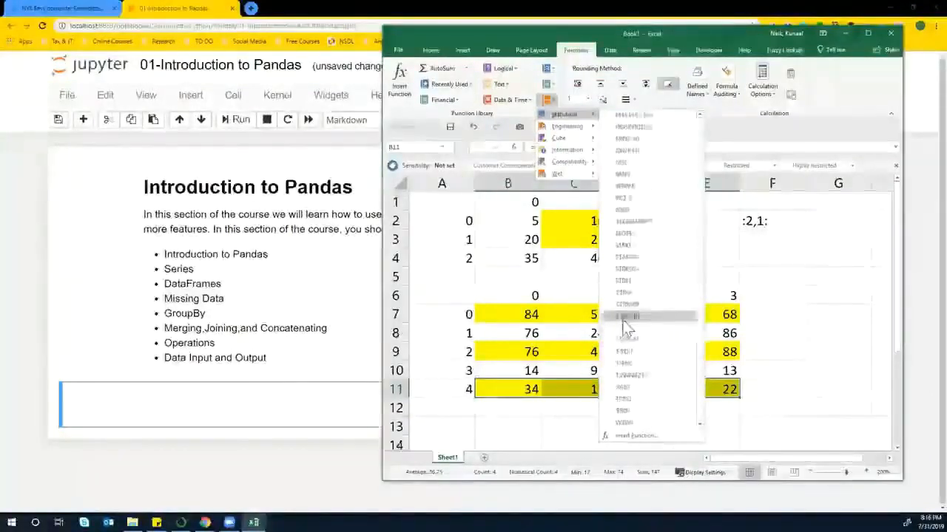
pyautogui.scroll(-3)
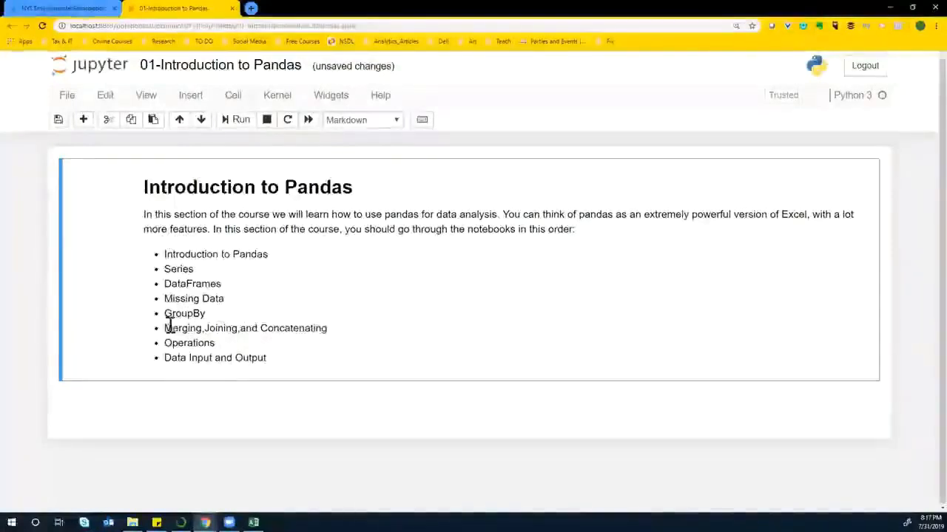
# Step: Edit the overview markdown cell and render it again
pyautogui.doubleClick(181, 327)
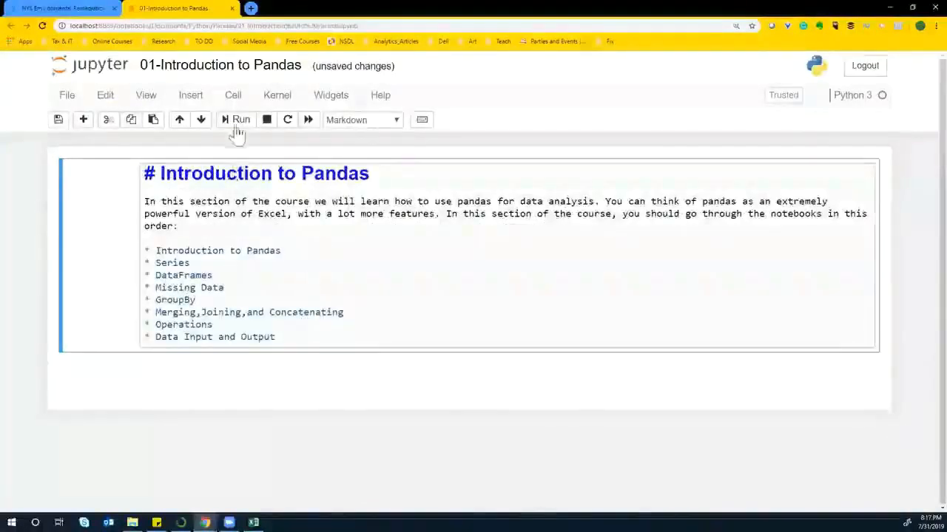
pyautogui.click(240, 119)
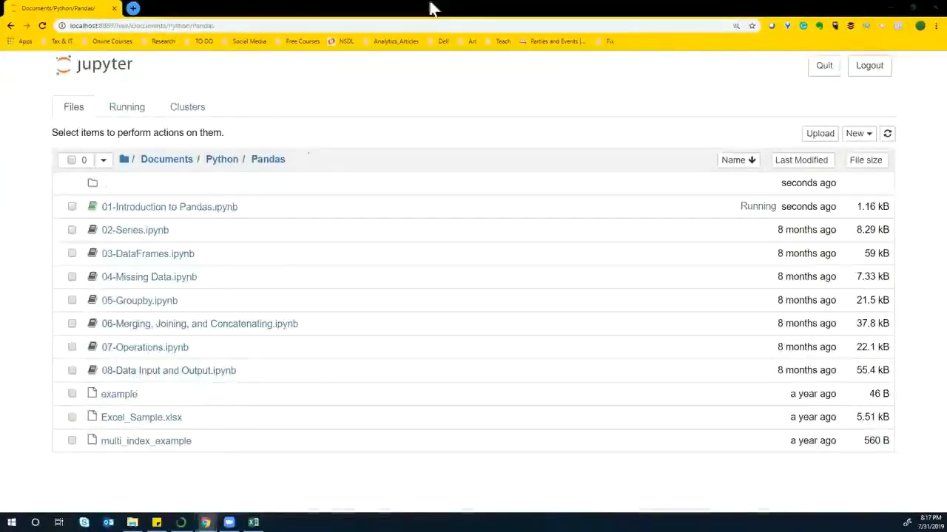
# Step: Open 08-Data Input and Output.ipynb and scroll through its CSV, HTML and Excel examples
pyautogui.click(168, 371)
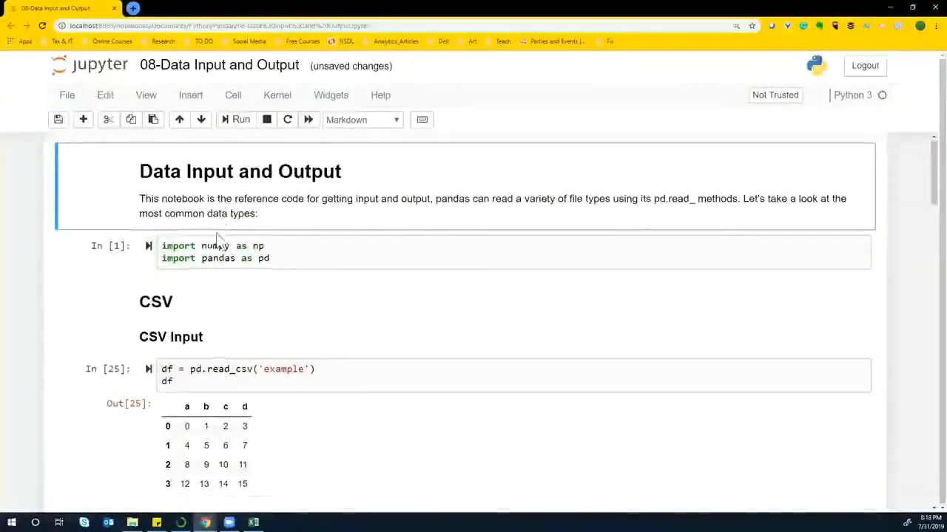
pyautogui.scroll(-3)
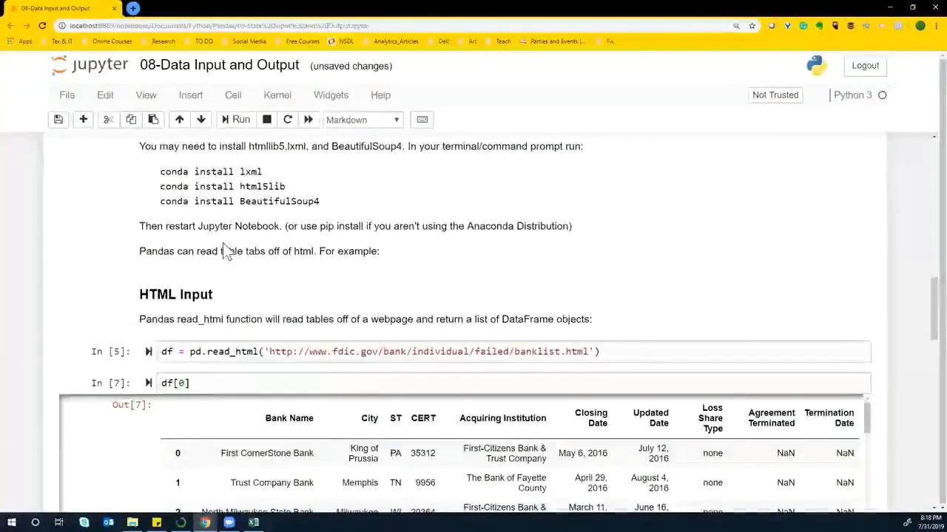
pyautogui.scroll(-3)
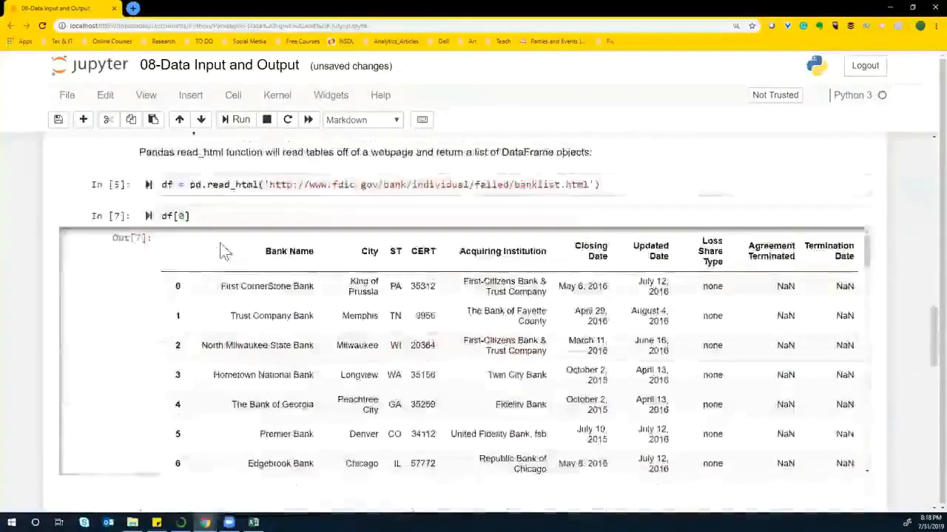
pyautogui.scroll(3)
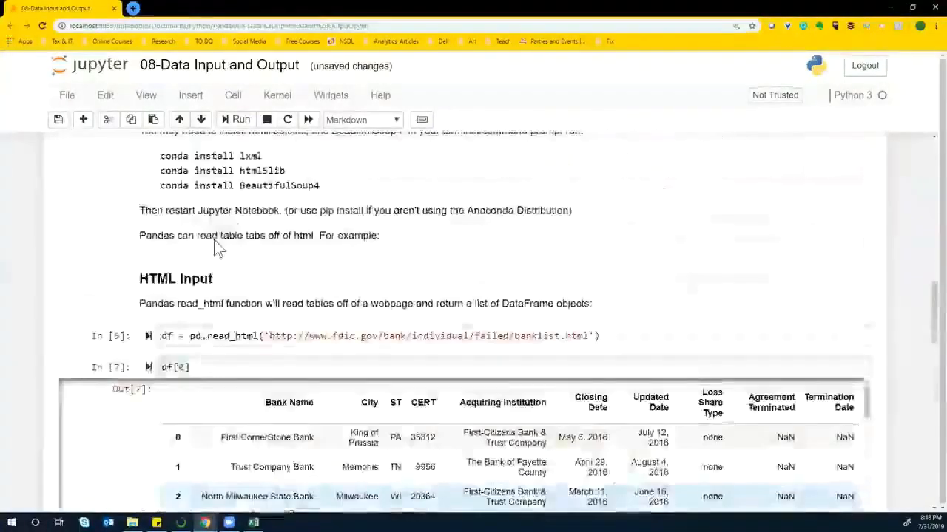
pyautogui.scroll(3)
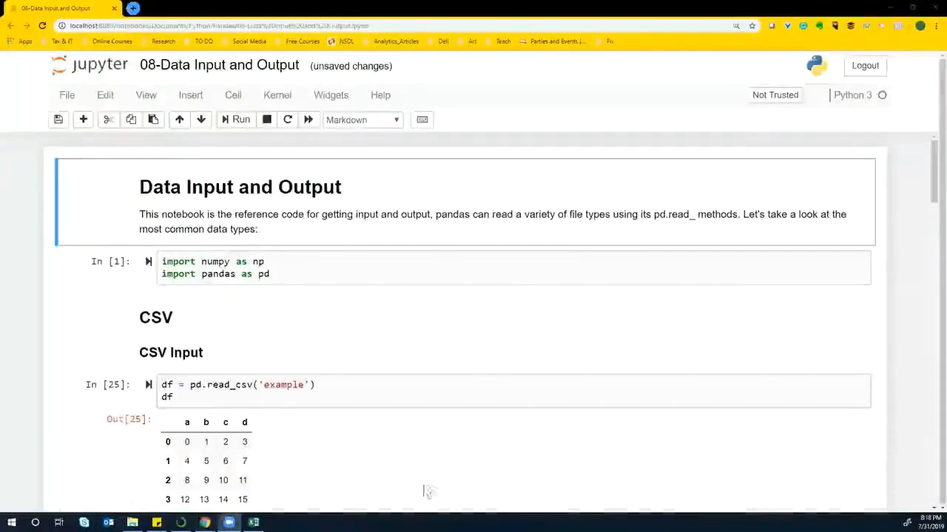
pyautogui.scroll(-3)
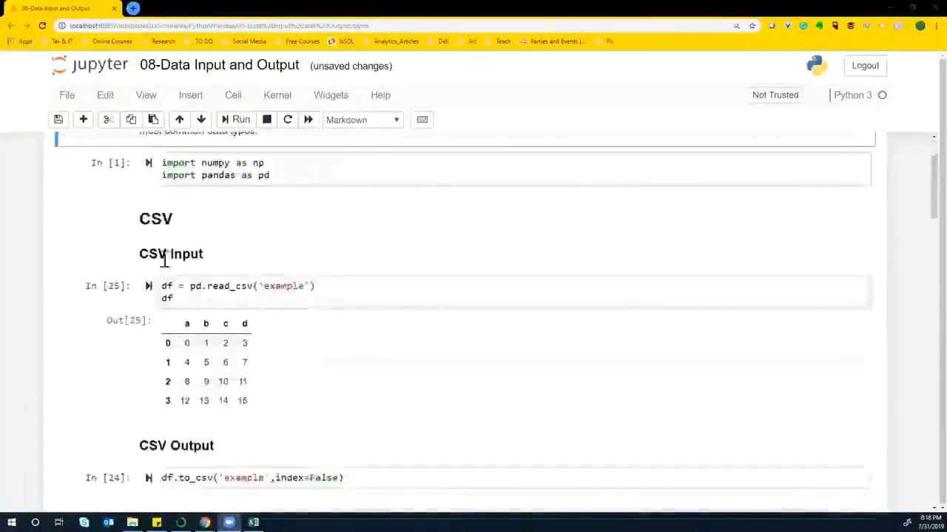
pyautogui.scroll(-3)
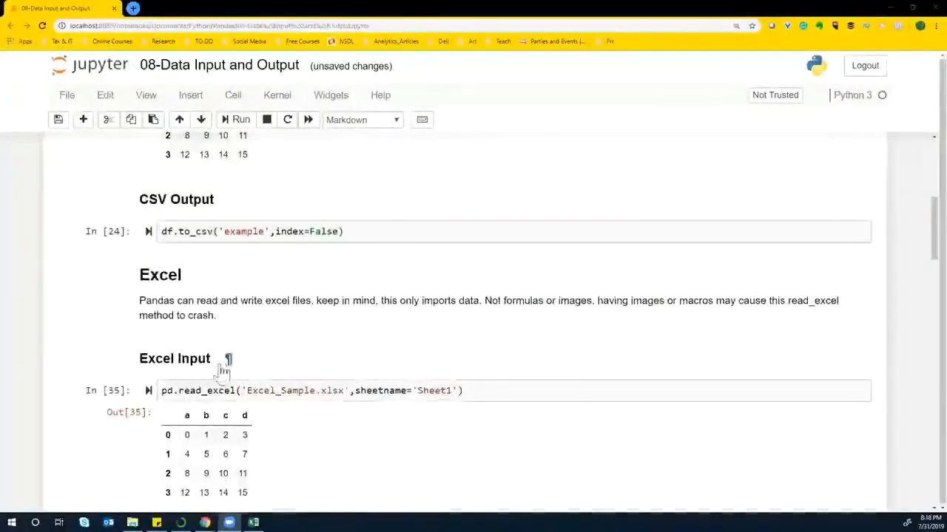
pyautogui.scroll(-3)
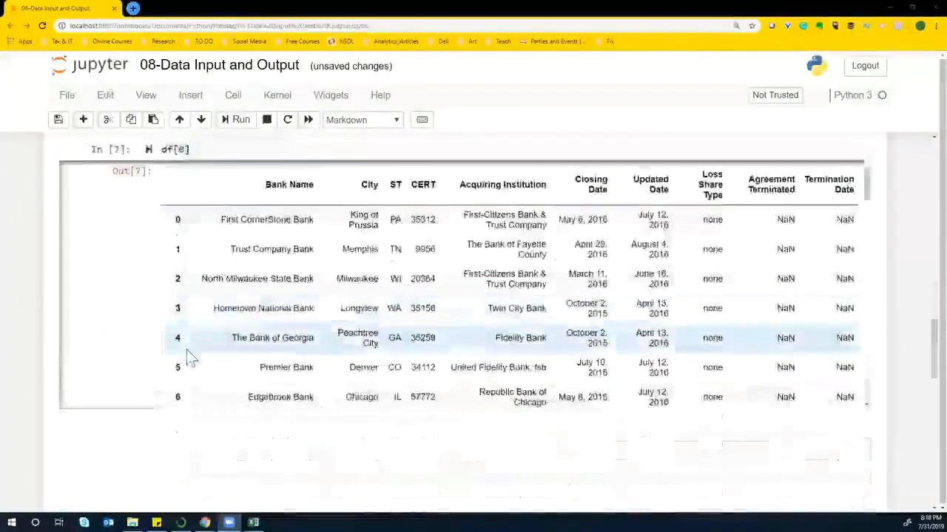
pyautogui.scroll(3)
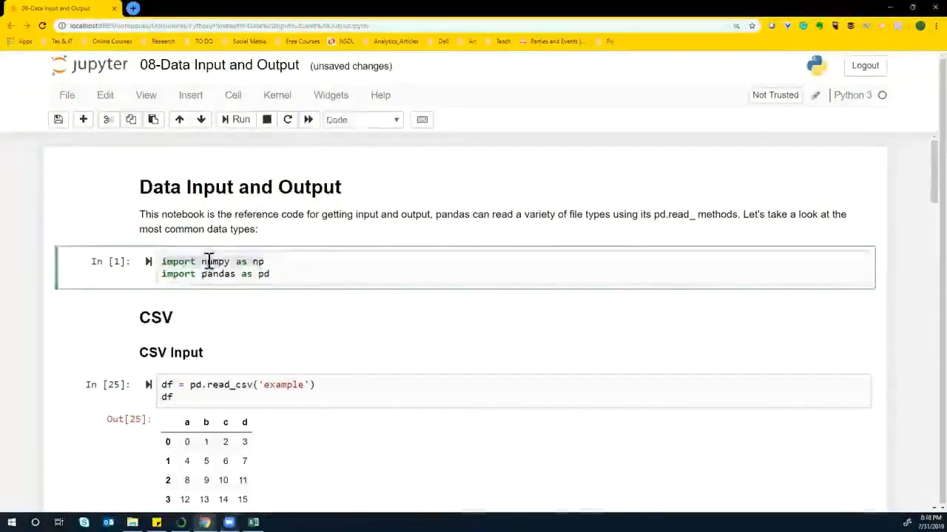
# Step: Scroll down the notebook and click into the CSV input cell
pyautogui.scroll(-3)
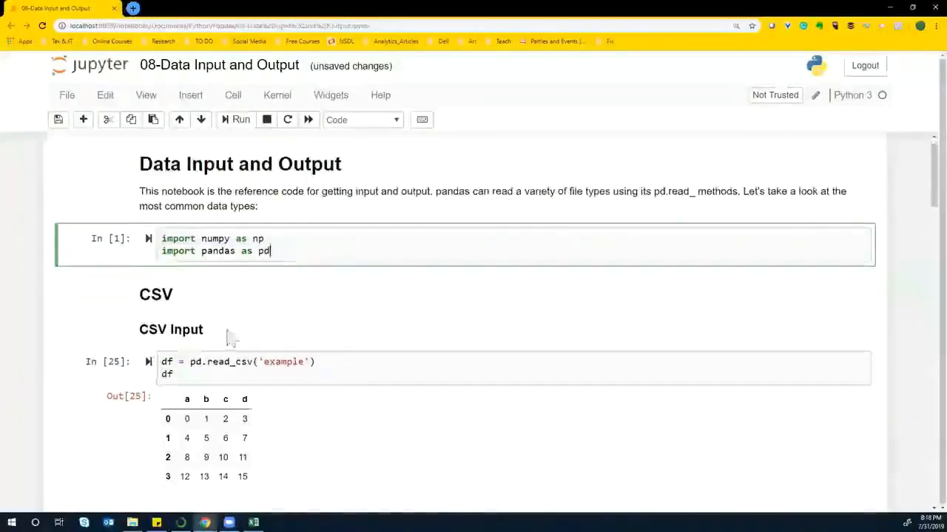
pyautogui.scroll(-3)
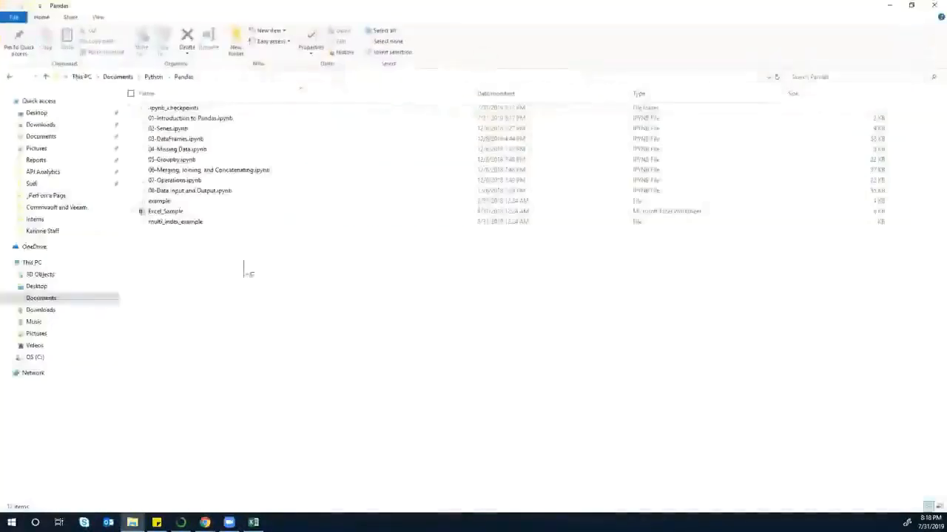
pyautogui.click(159, 201)
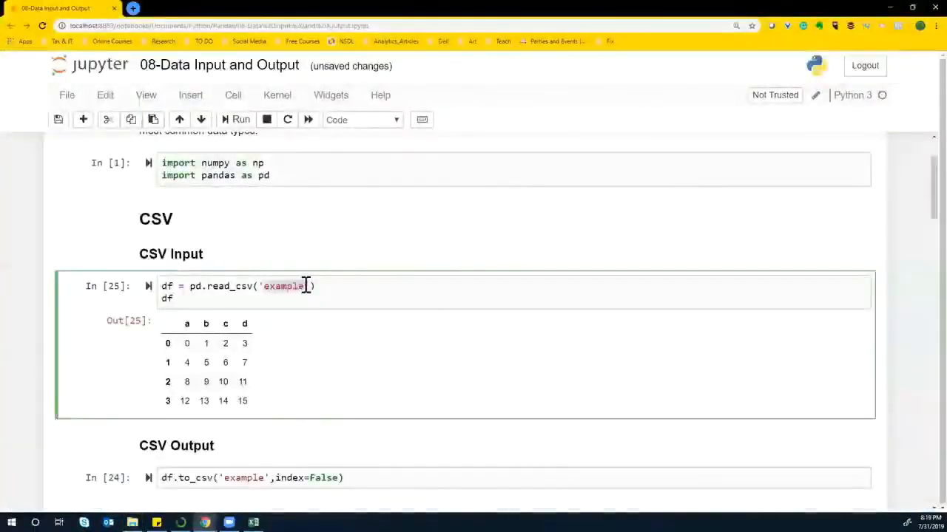
# Step: Fix the CSV filename, then rerun the import and read_csv cells to show columns a–d
pyautogui.write(':')
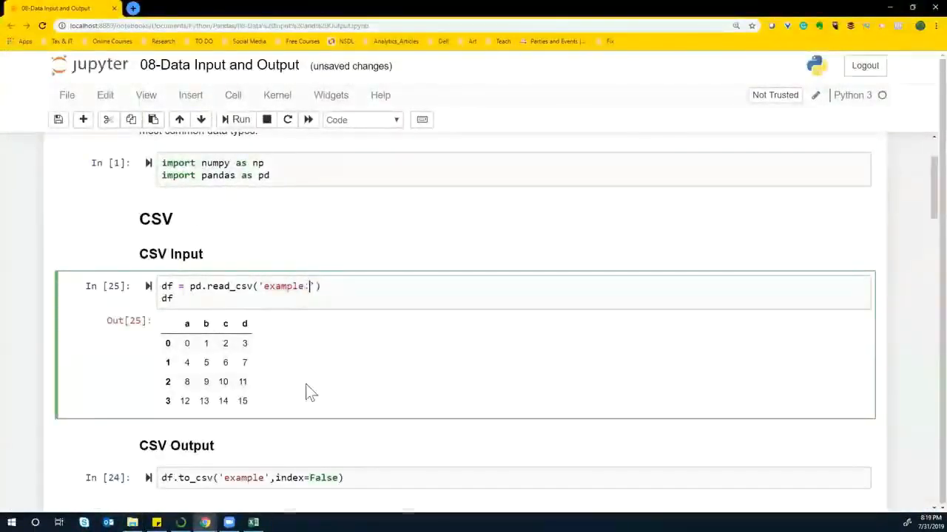
pyautogui.write('csv')
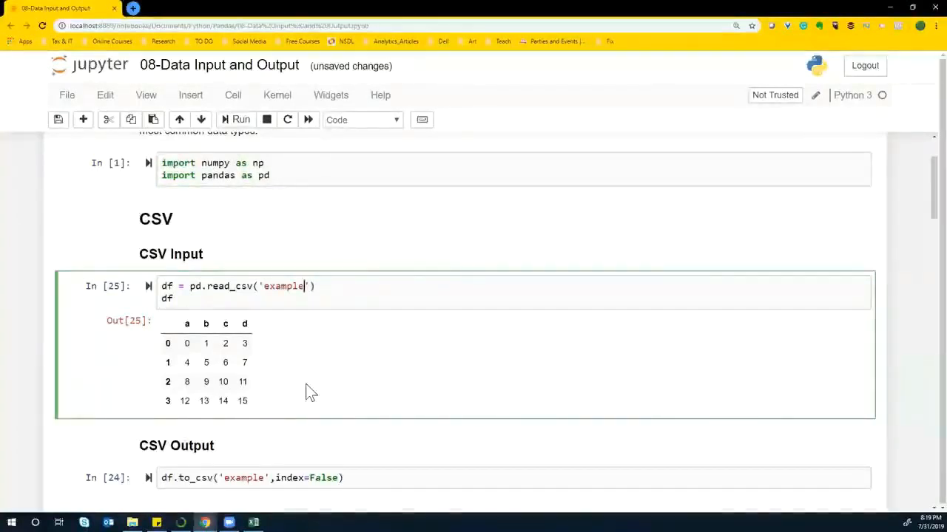
pyautogui.moveTo(258, 301)
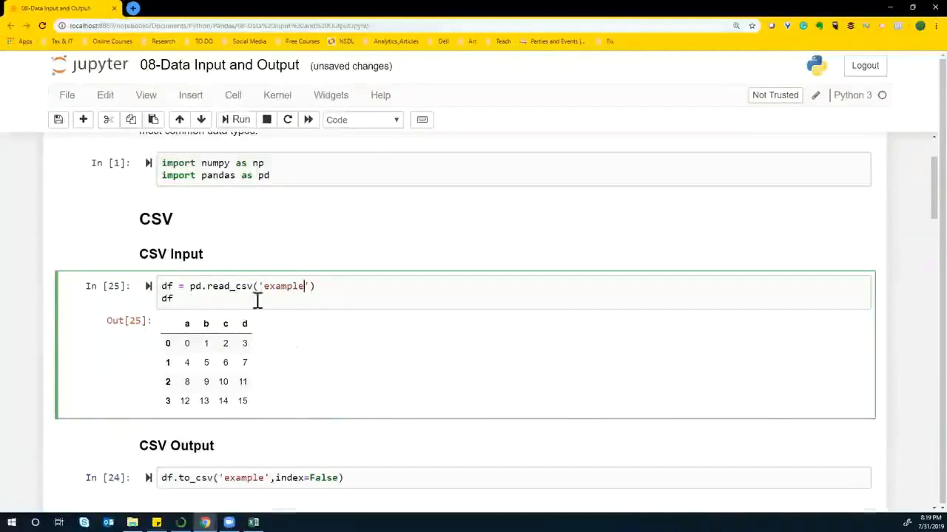
pyautogui.click(237, 120)
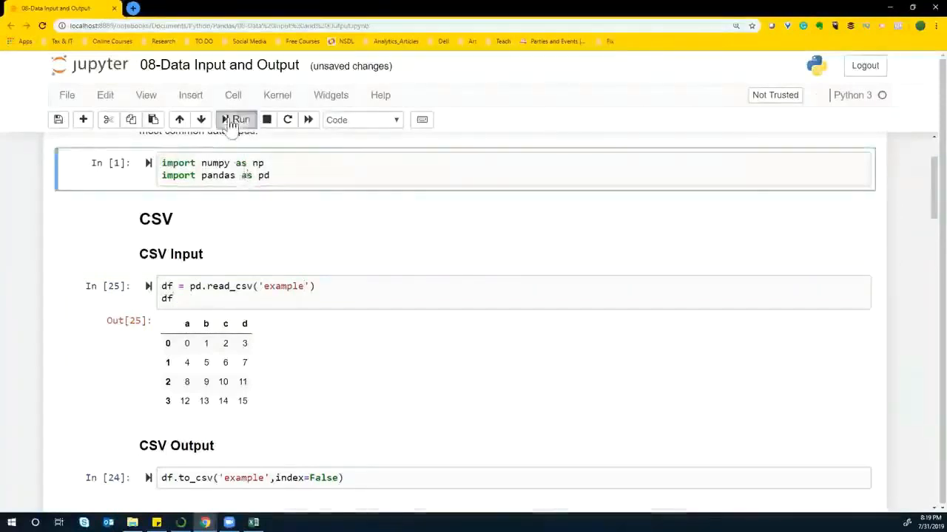
pyautogui.click(236, 119)
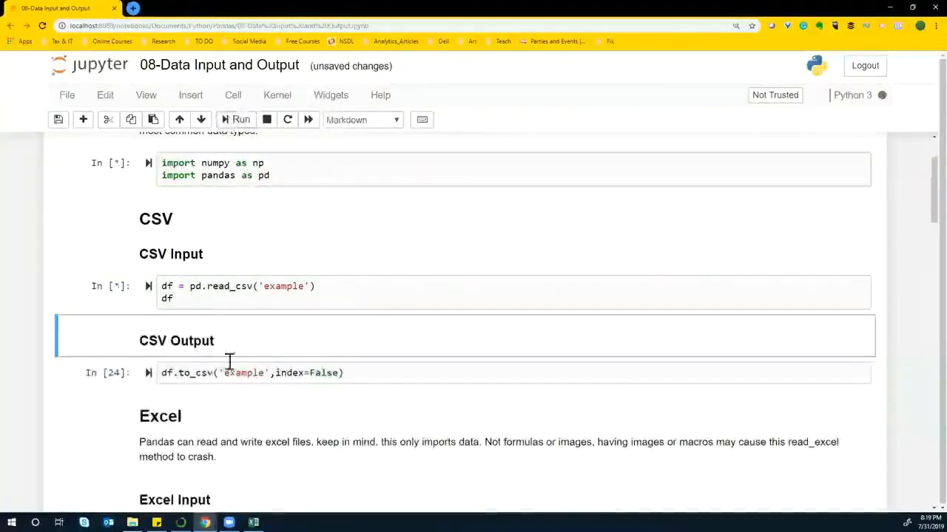
pyautogui.click(240, 119)
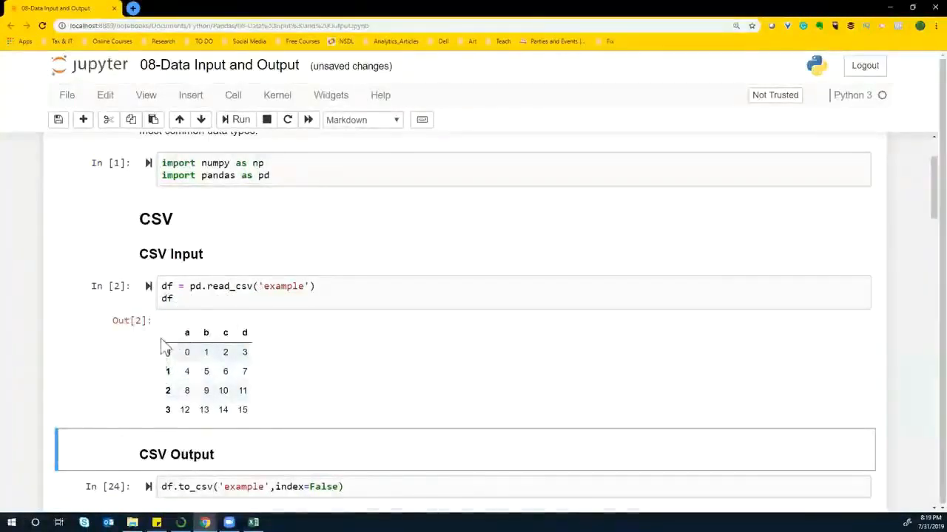
pyautogui.moveTo(292, 362)
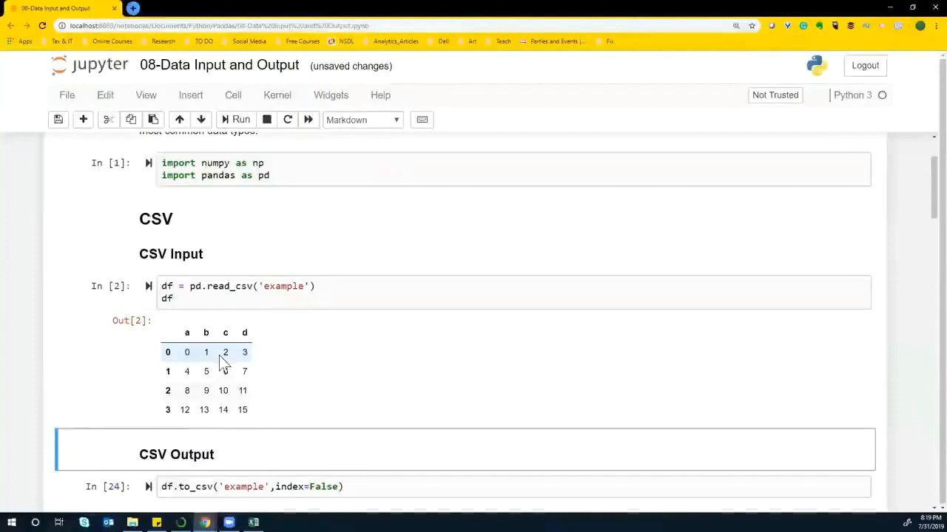
pyautogui.scroll(-3)
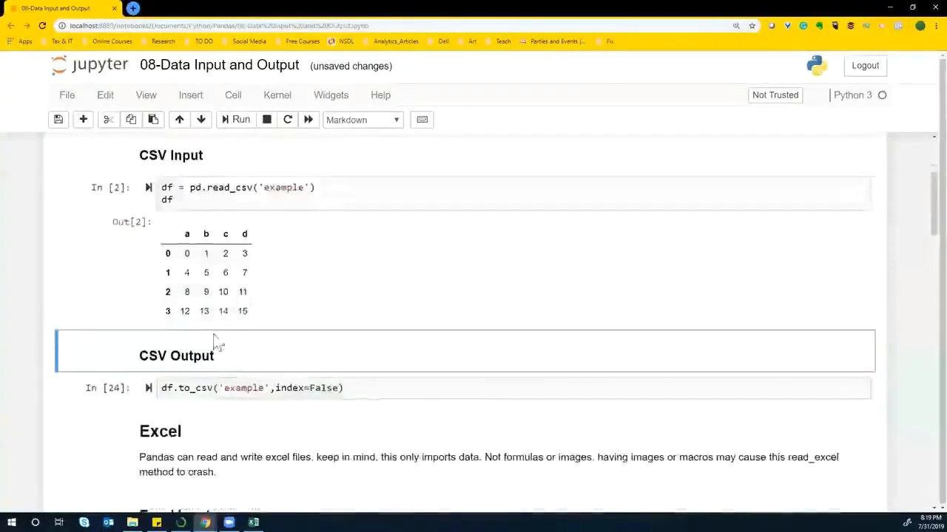
pyautogui.scroll(3)
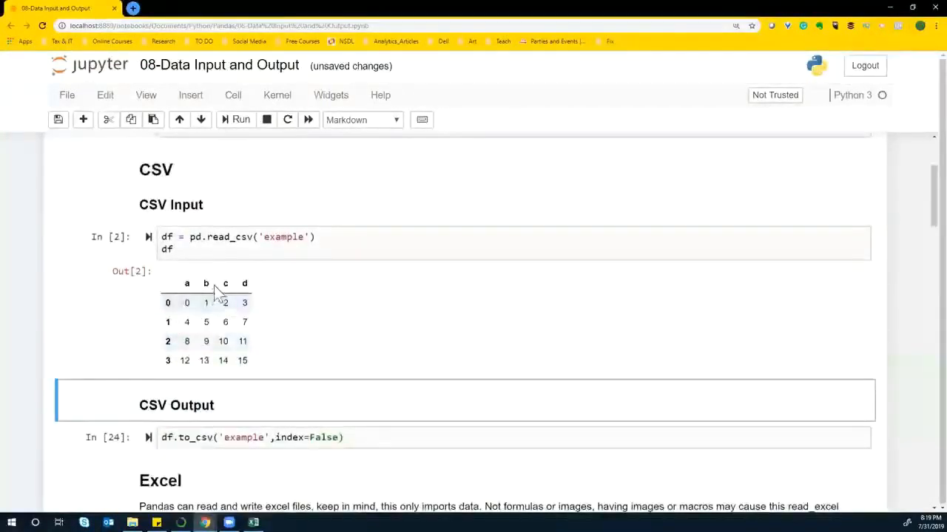
pyautogui.moveTo(217, 229)
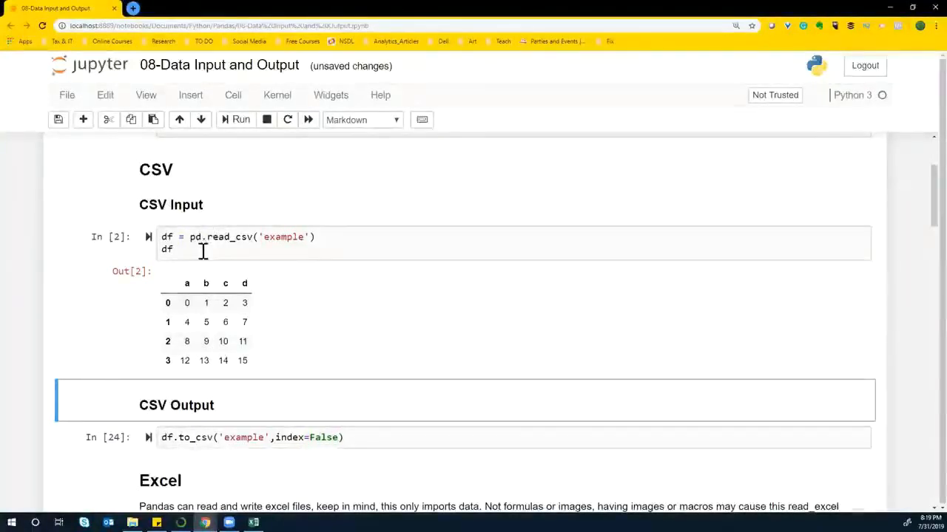
pyautogui.scroll(-3)
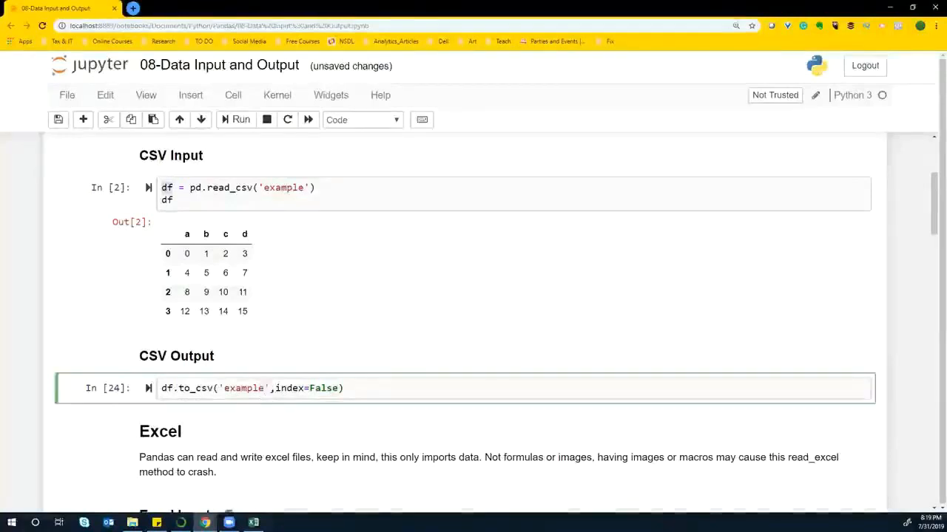
# Step: Change the to_csv filename to 'example_export.csv', correcting a typo
pyautogui.write('.csv')
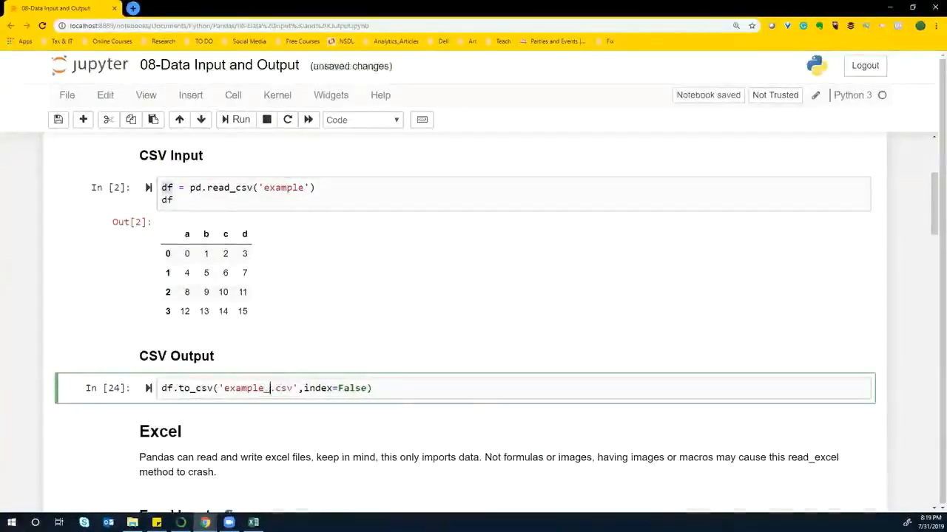
pyautogui.write('espor')
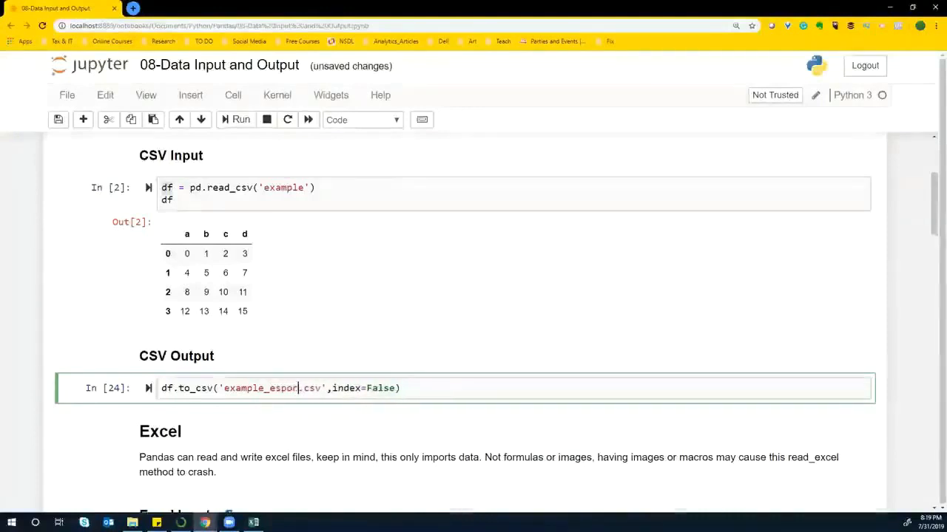
pyautogui.press('Backspace')
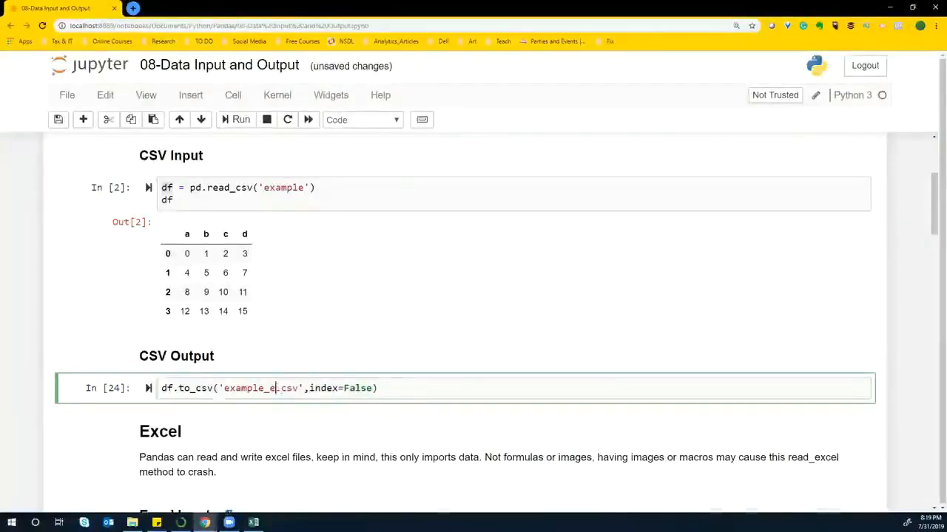
pyautogui.write('xport')
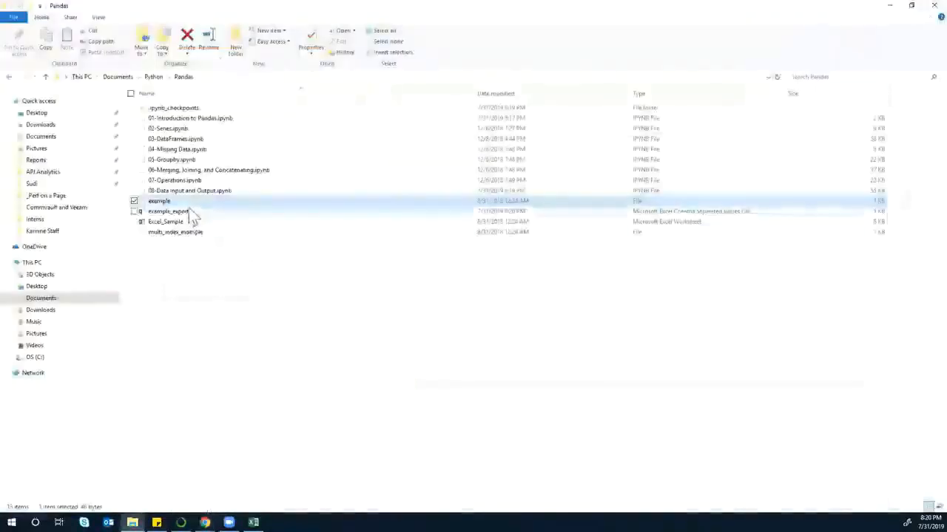
# Step: Select example_export in the Pandas folder, then return to the notebook in Chrome
pyautogui.click(168, 211)
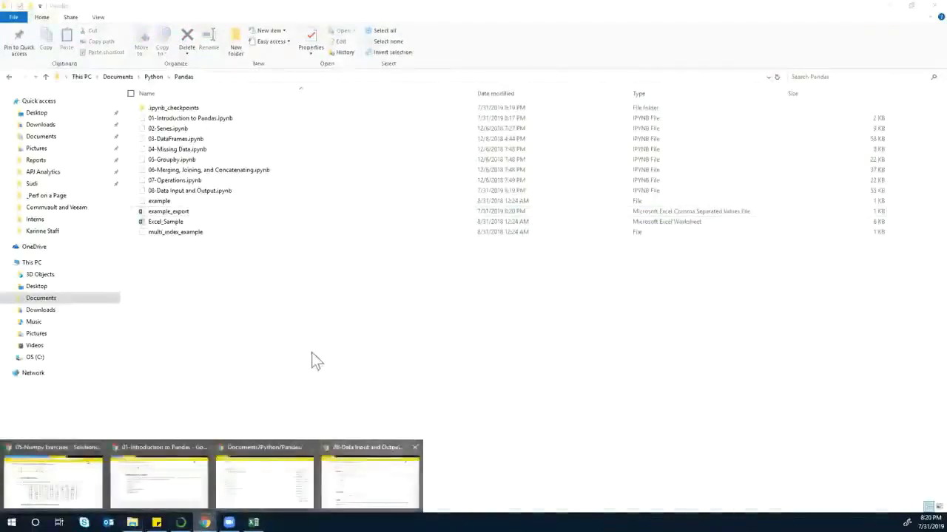
pyautogui.click(370, 480)
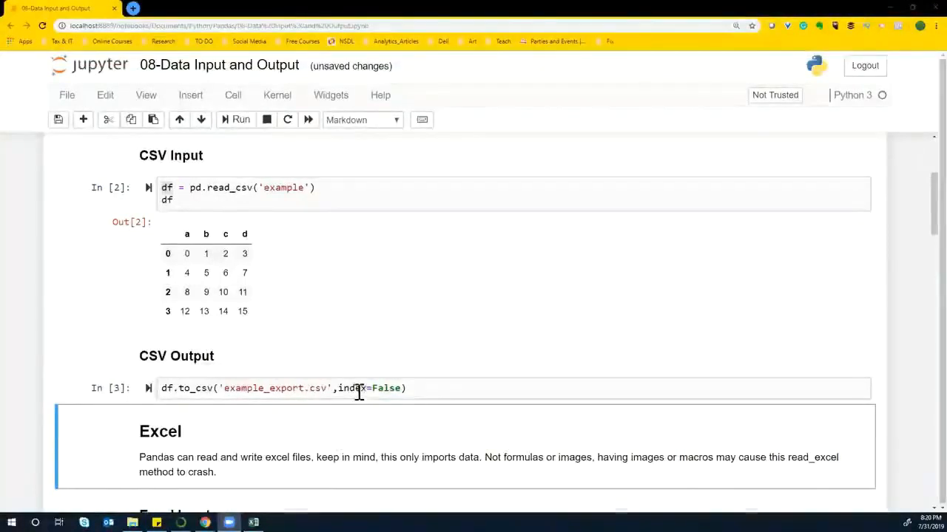
pyautogui.moveTo(384, 388)
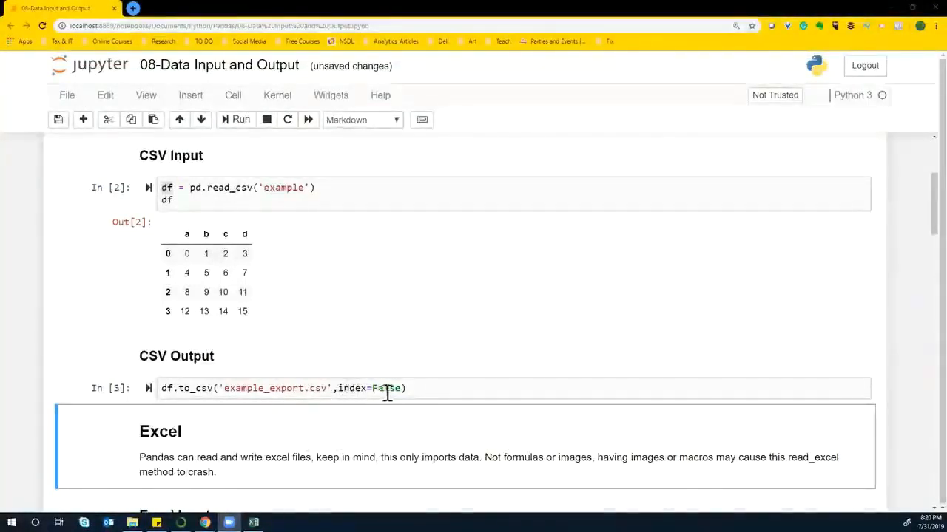
pyautogui.click(333, 389)
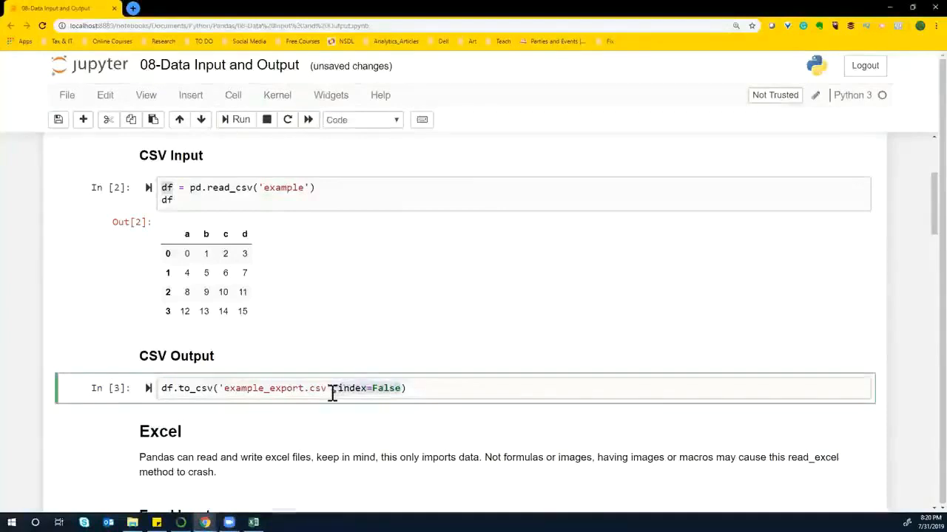
pyautogui.press('BackSpace')
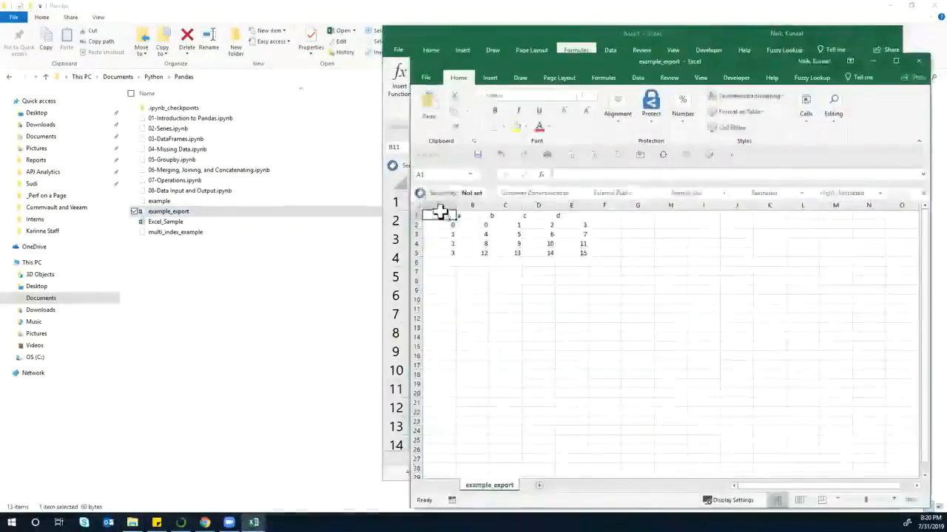
# Step: Remove column A's index values from example_export and close the workbook
pyautogui.moveTo(441, 225); pyautogui.dragTo(440, 253)
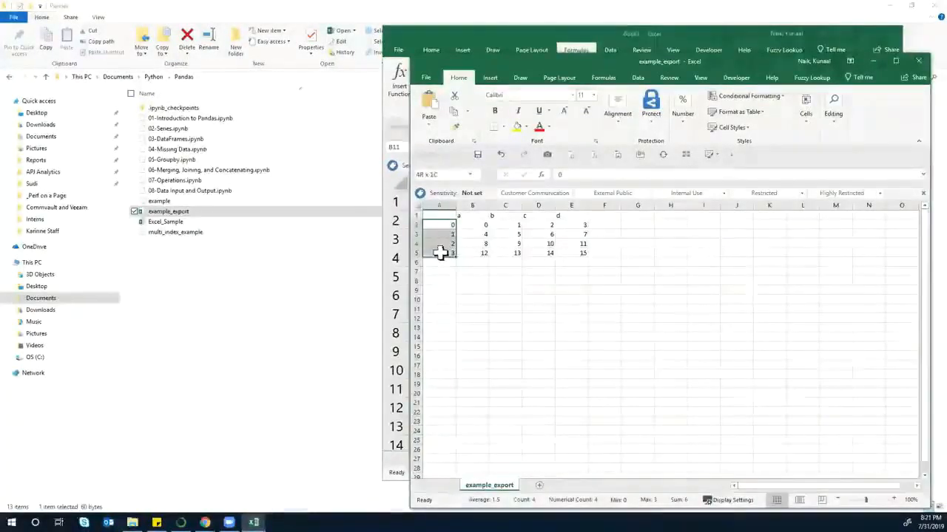
pyautogui.click(439, 205)
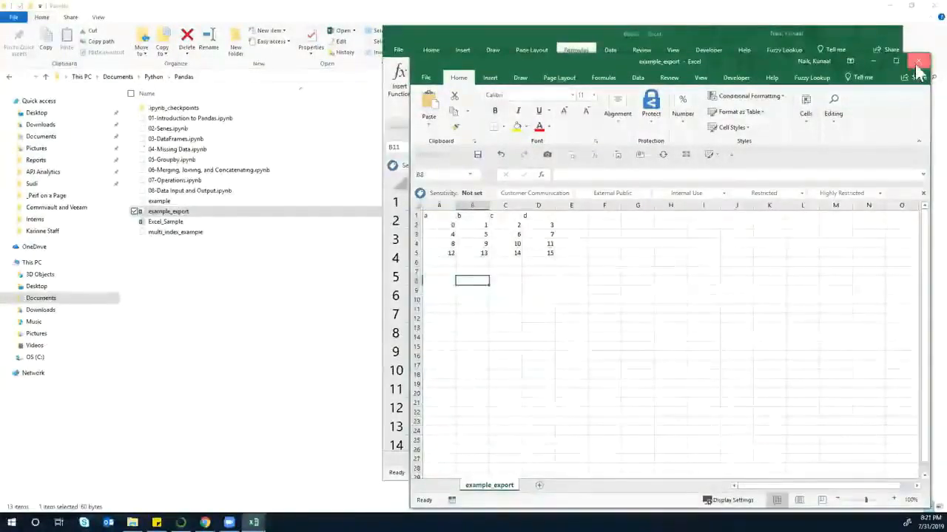
pyautogui.click(920, 61)
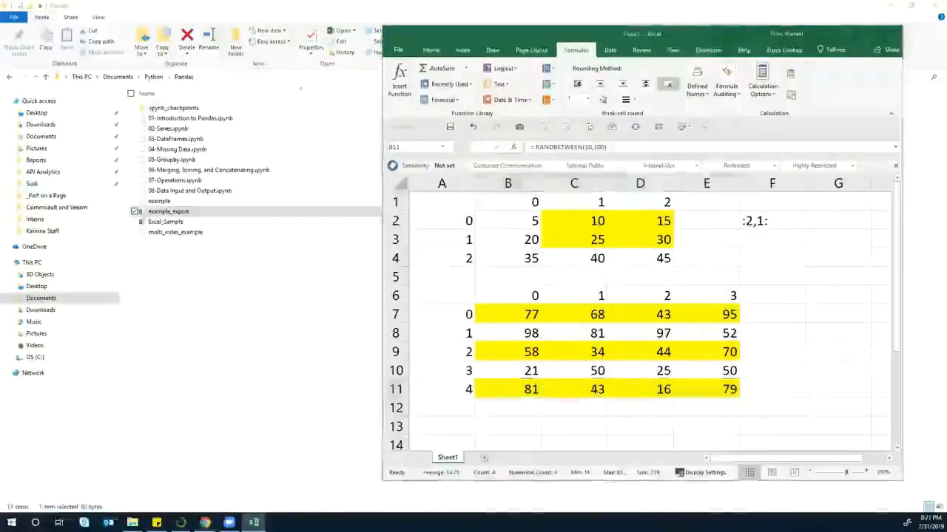
pyautogui.click(206, 522)
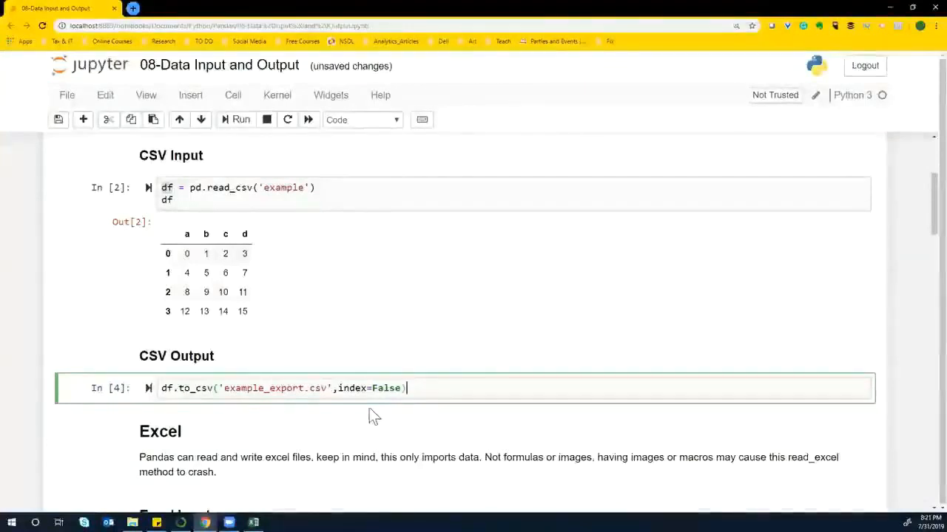
# Step: Scroll to the Excel section and click into the to_excel output cell
pyautogui.scroll(-3)
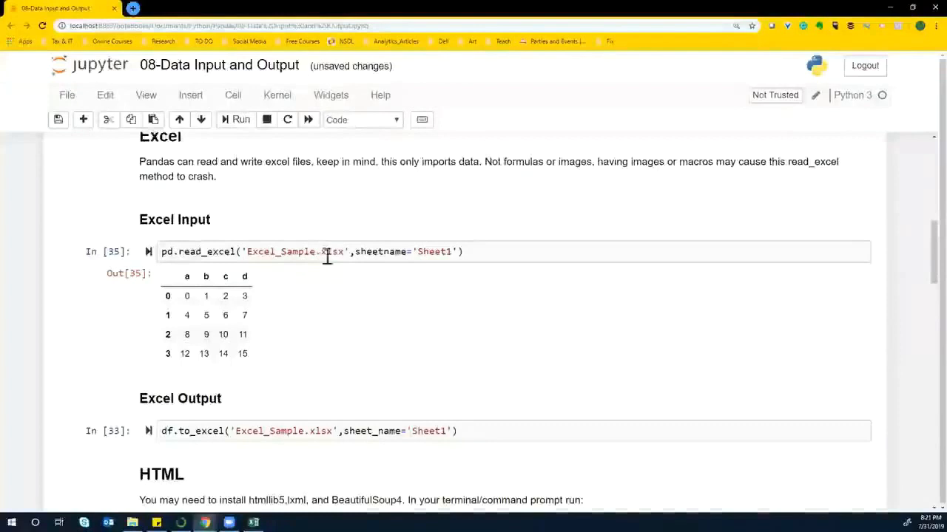
pyautogui.moveTo(355, 252)
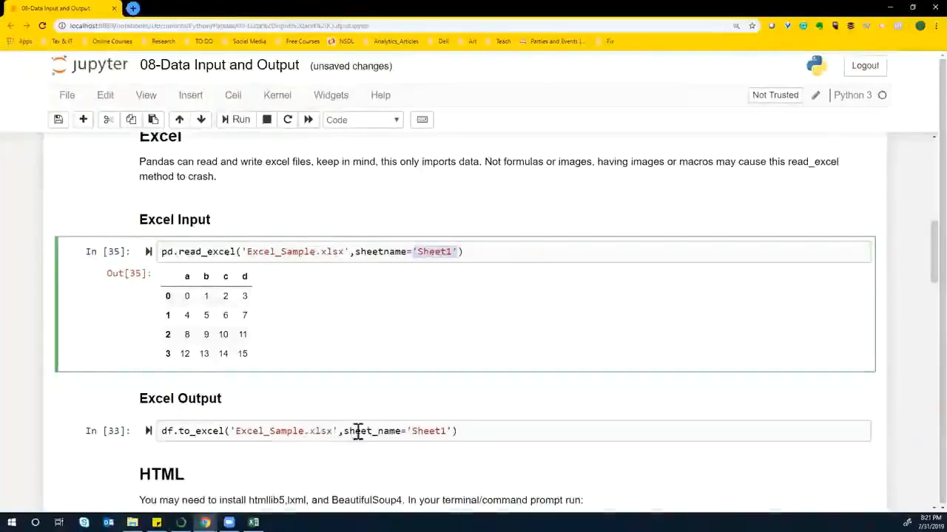
pyautogui.click(444, 432)
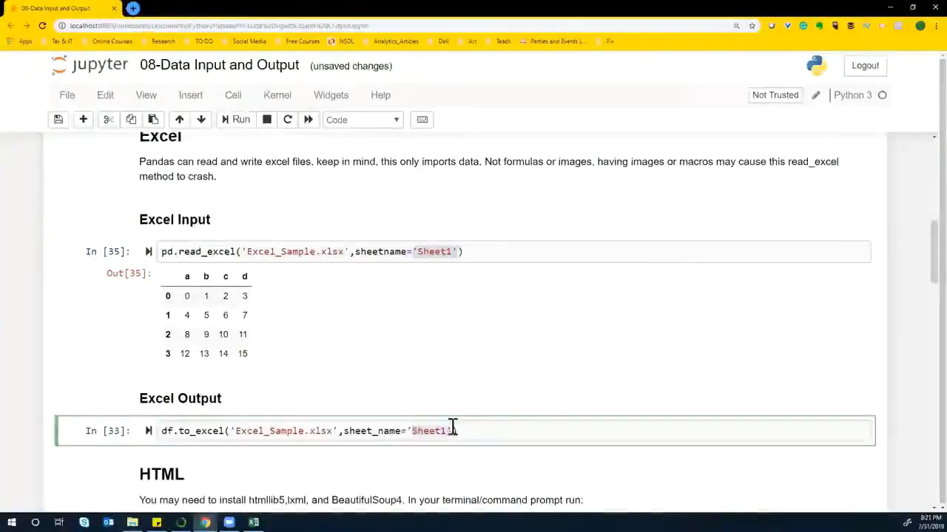